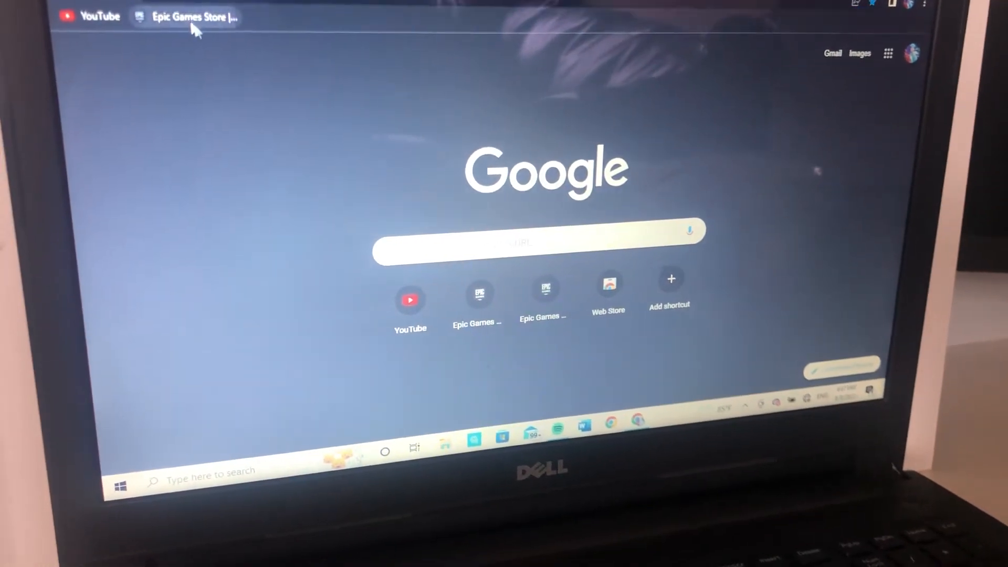
# Step: Switch Chrome to the Epic Games Store page, which is still loading its content
pyautogui.click(187, 16)
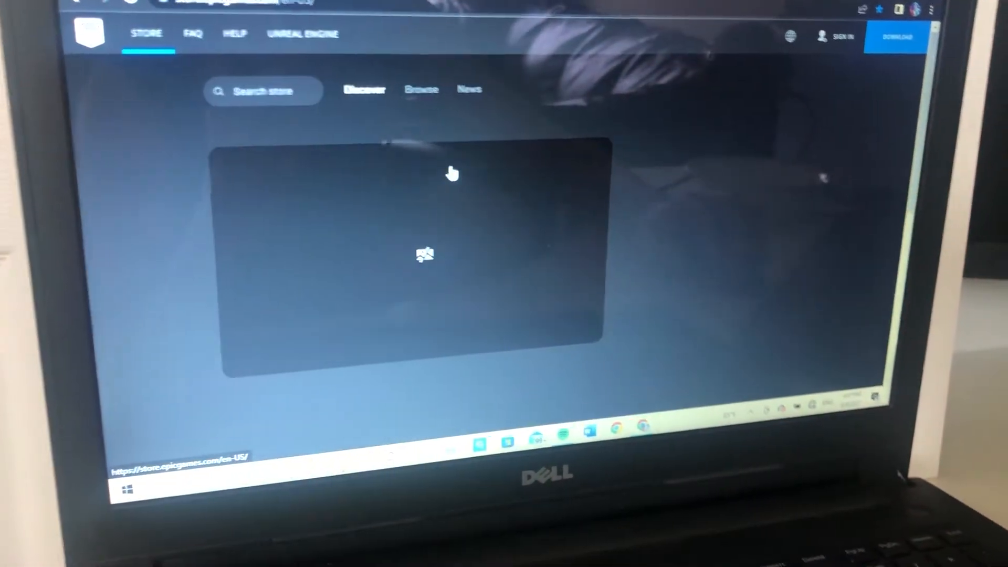